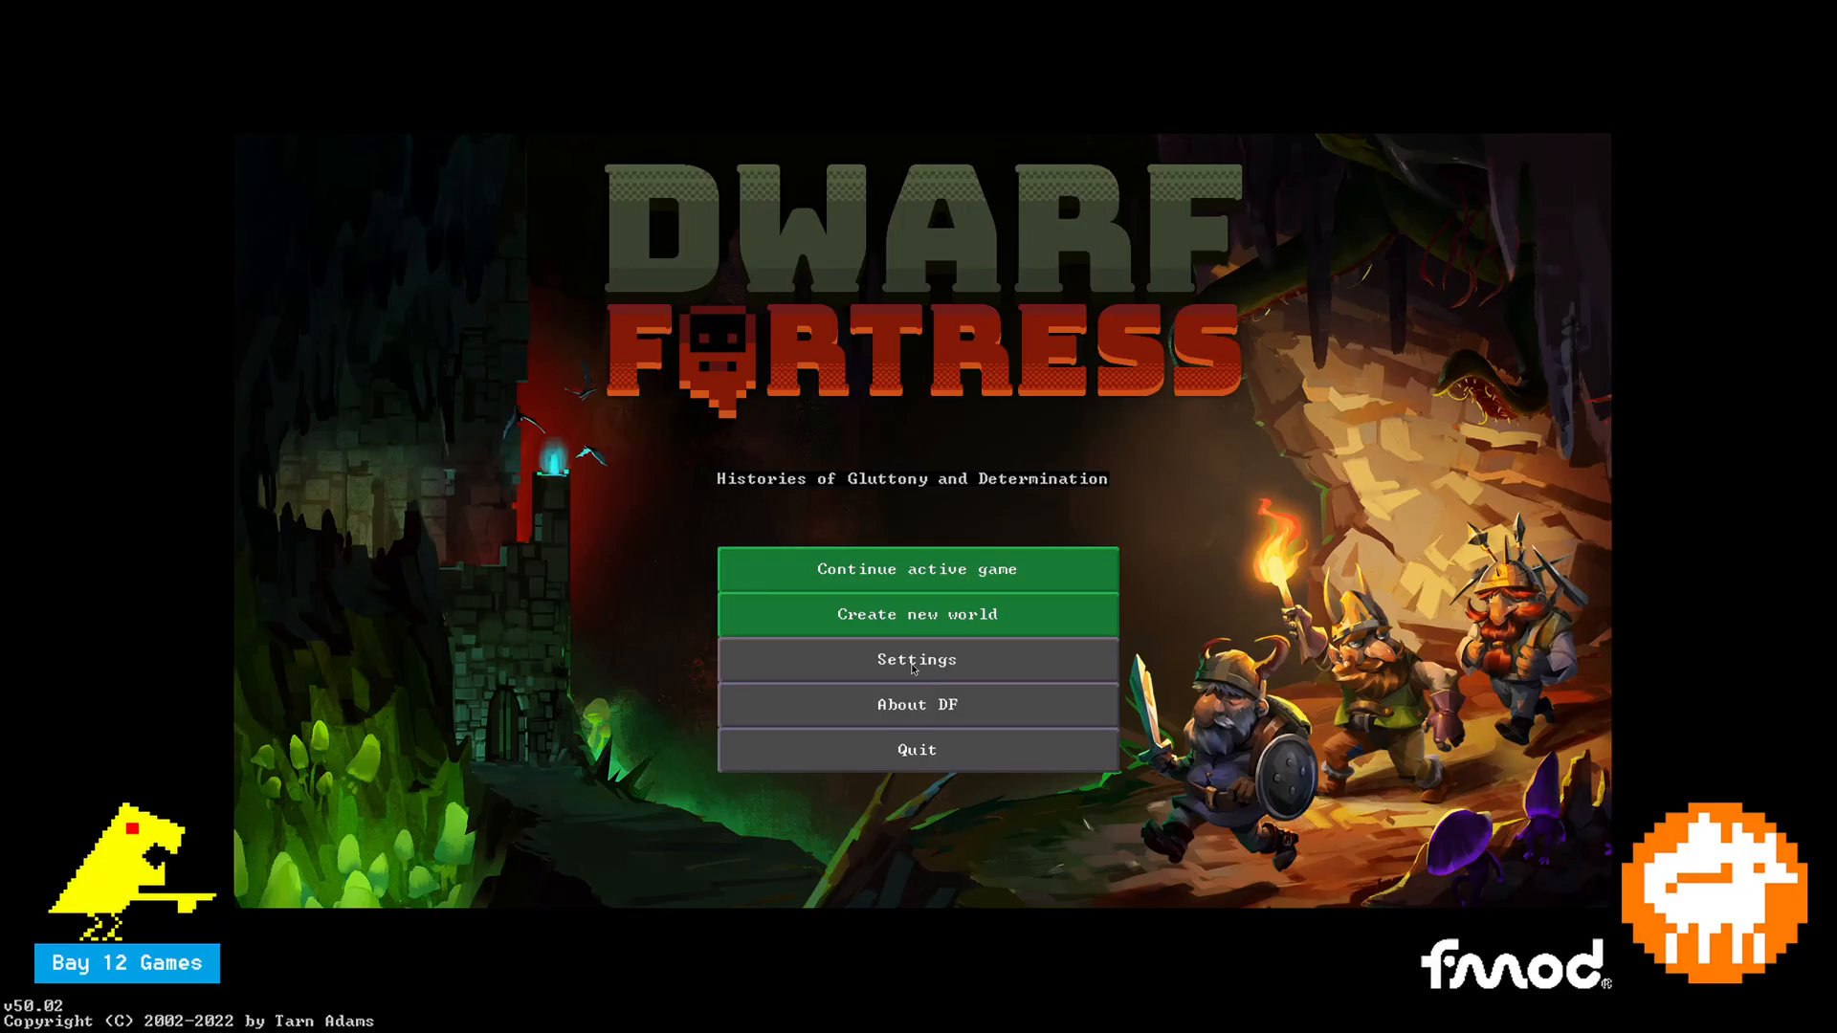
# Open Settings from the main menu and show the Keybindings list.
pyautogui.click(917, 659)
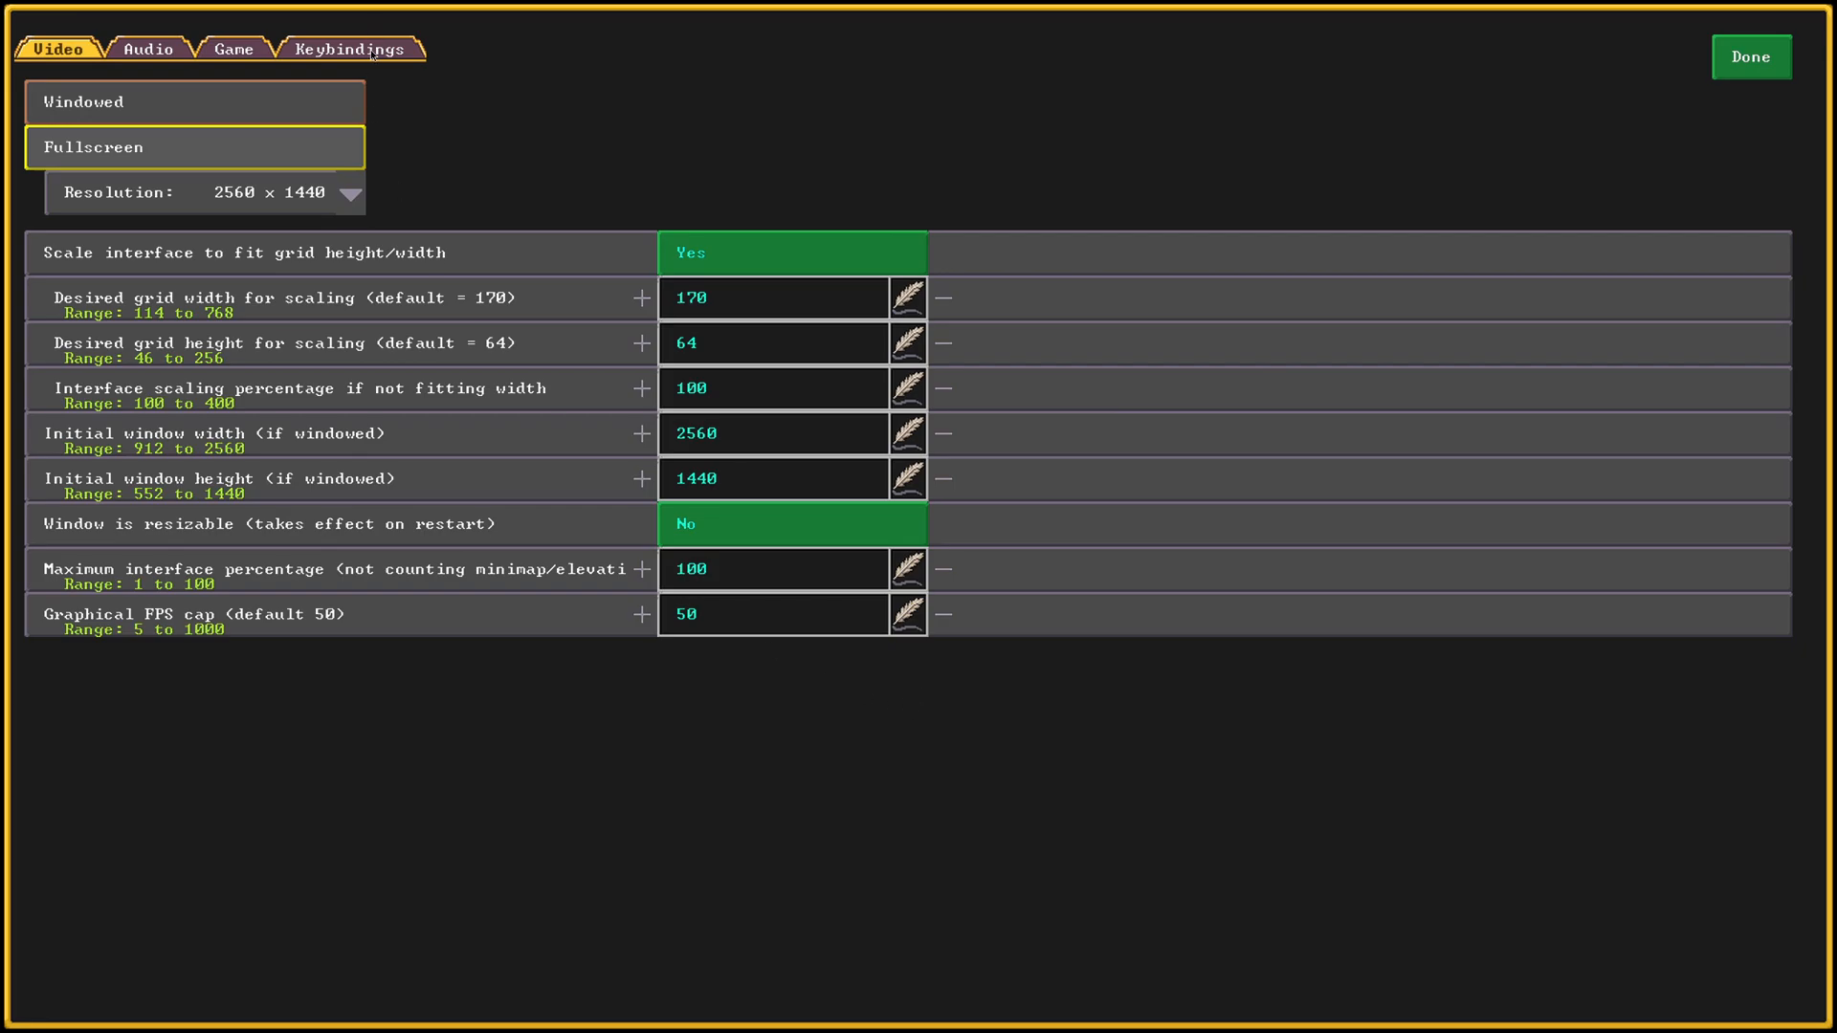
pyautogui.click(350, 48)
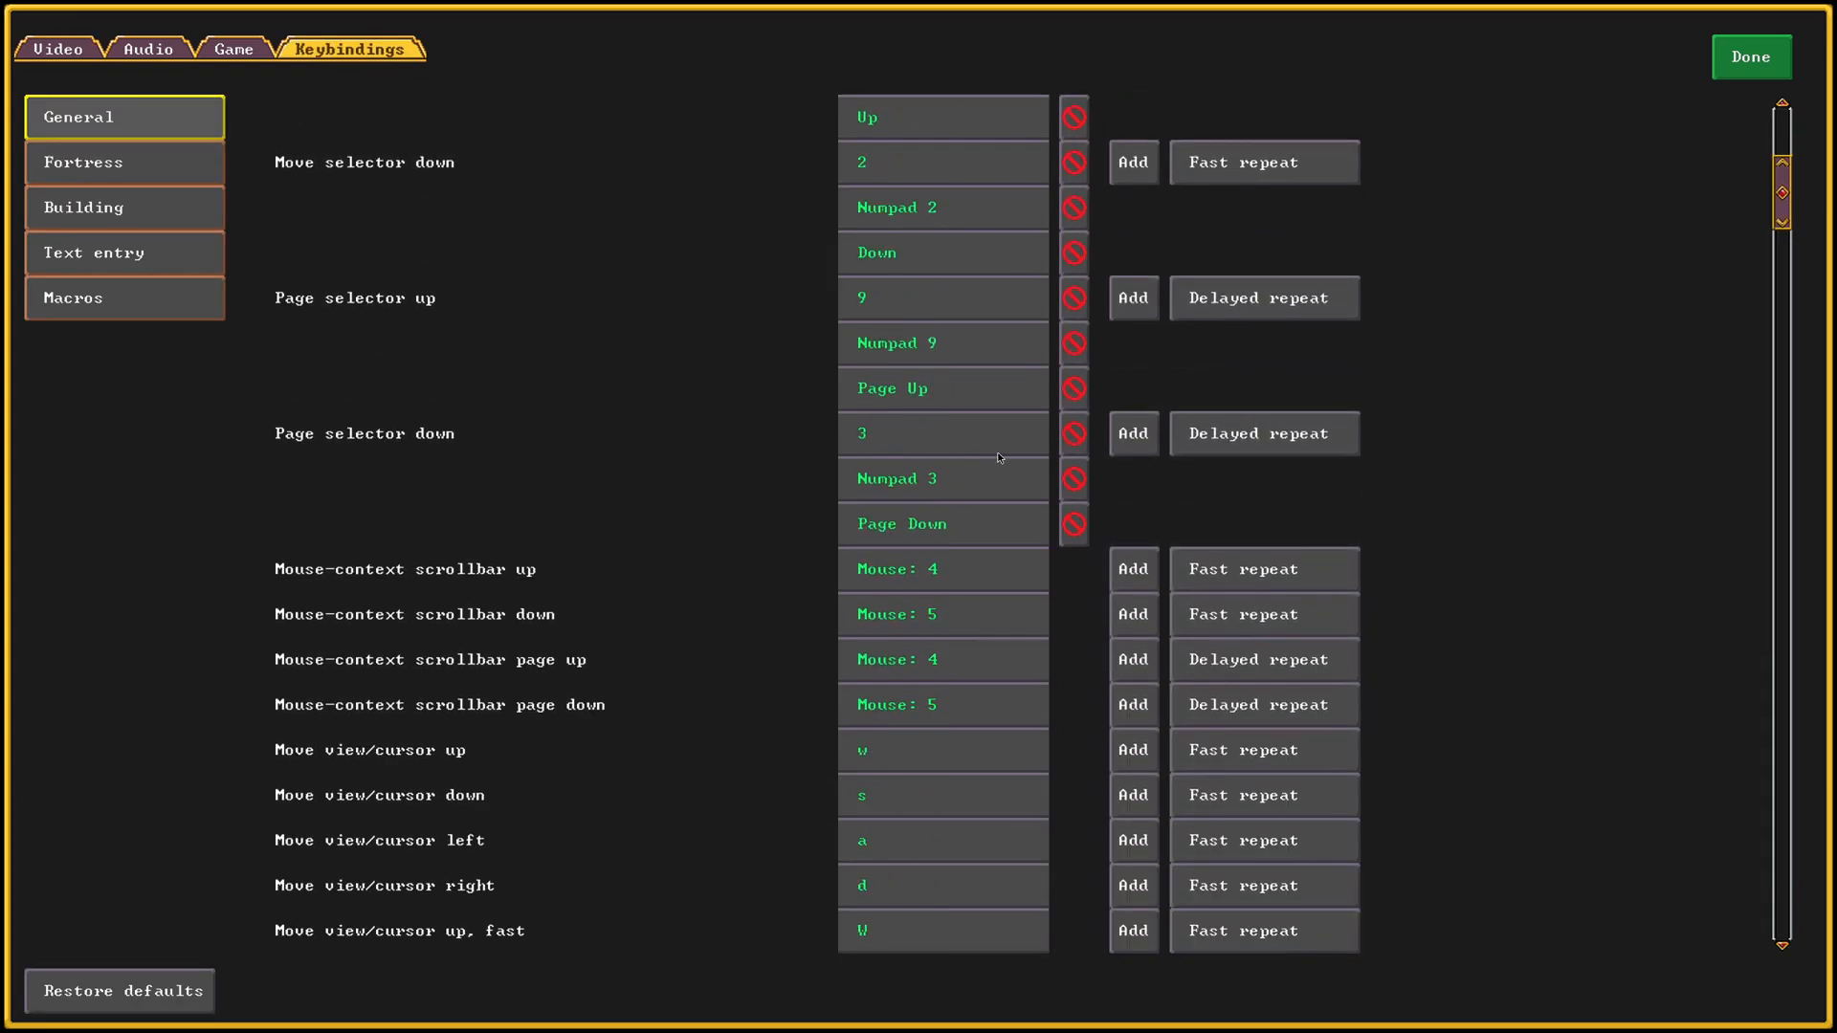
# Scroll to the z-level view bindings, then close settings with Done.
pyautogui.scroll(-3)
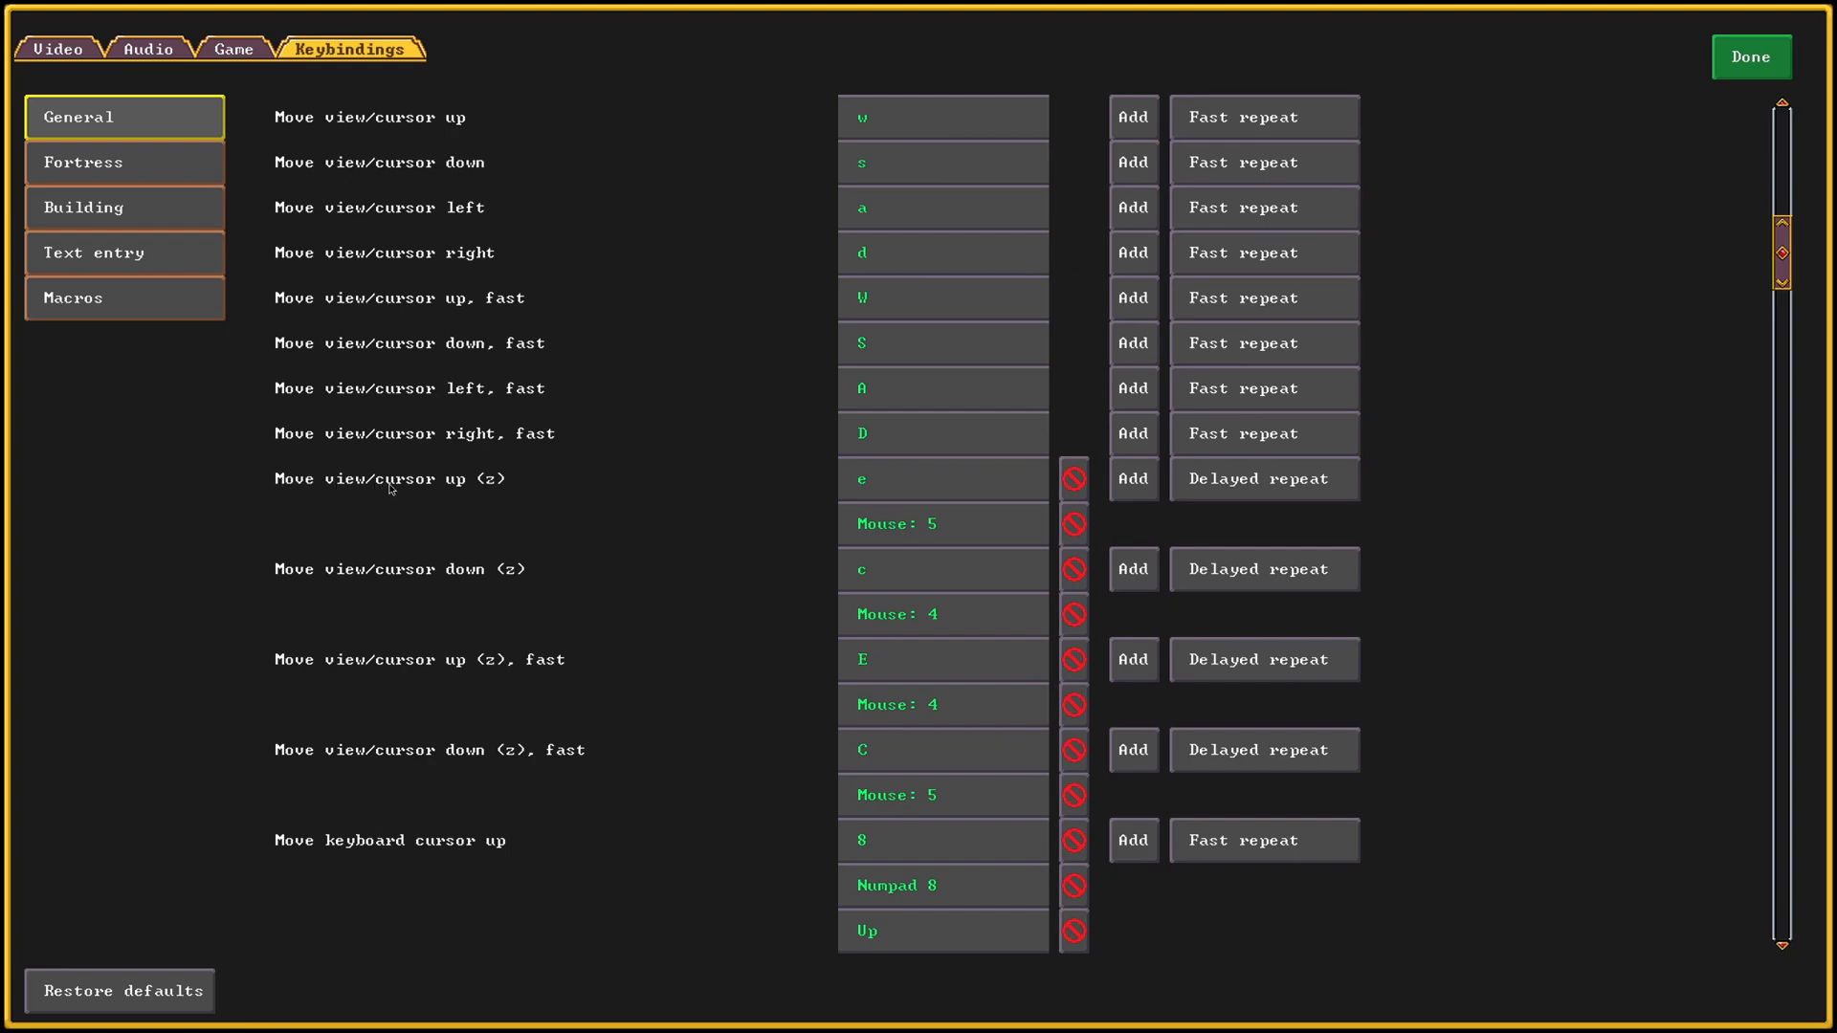
pyautogui.moveTo(737, 527)
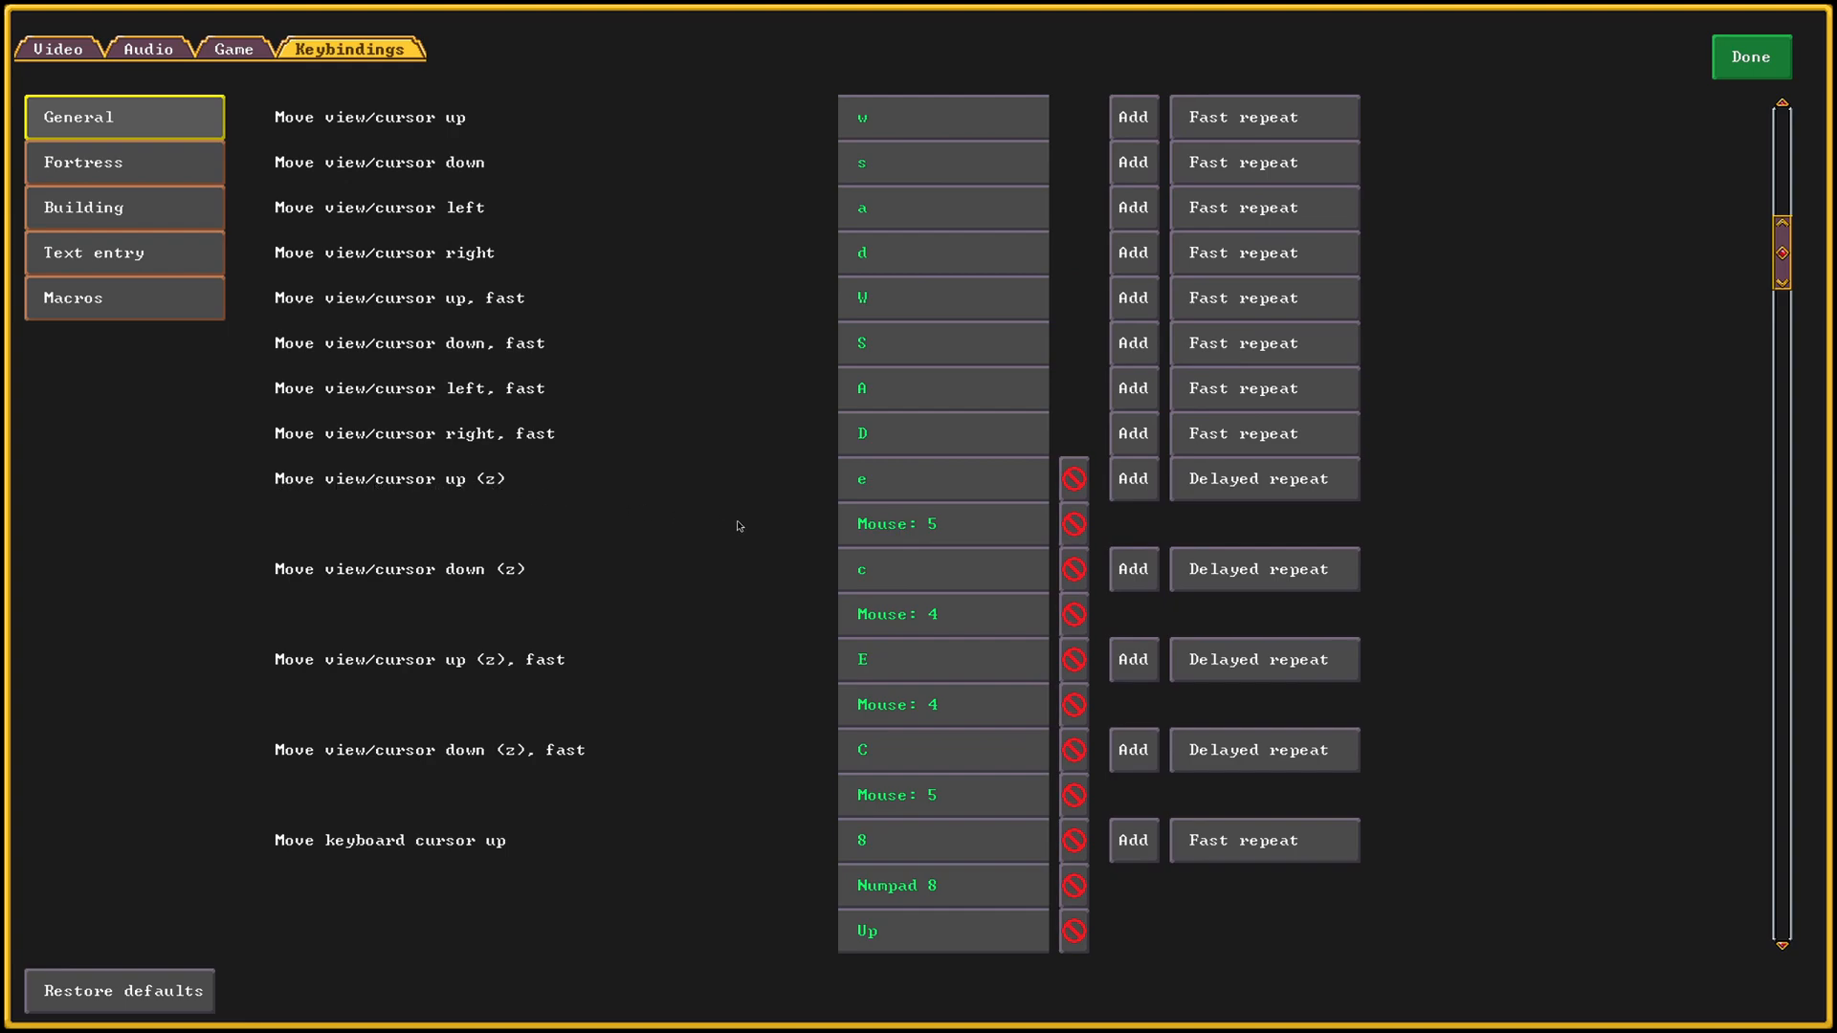
pyautogui.moveTo(958, 539)
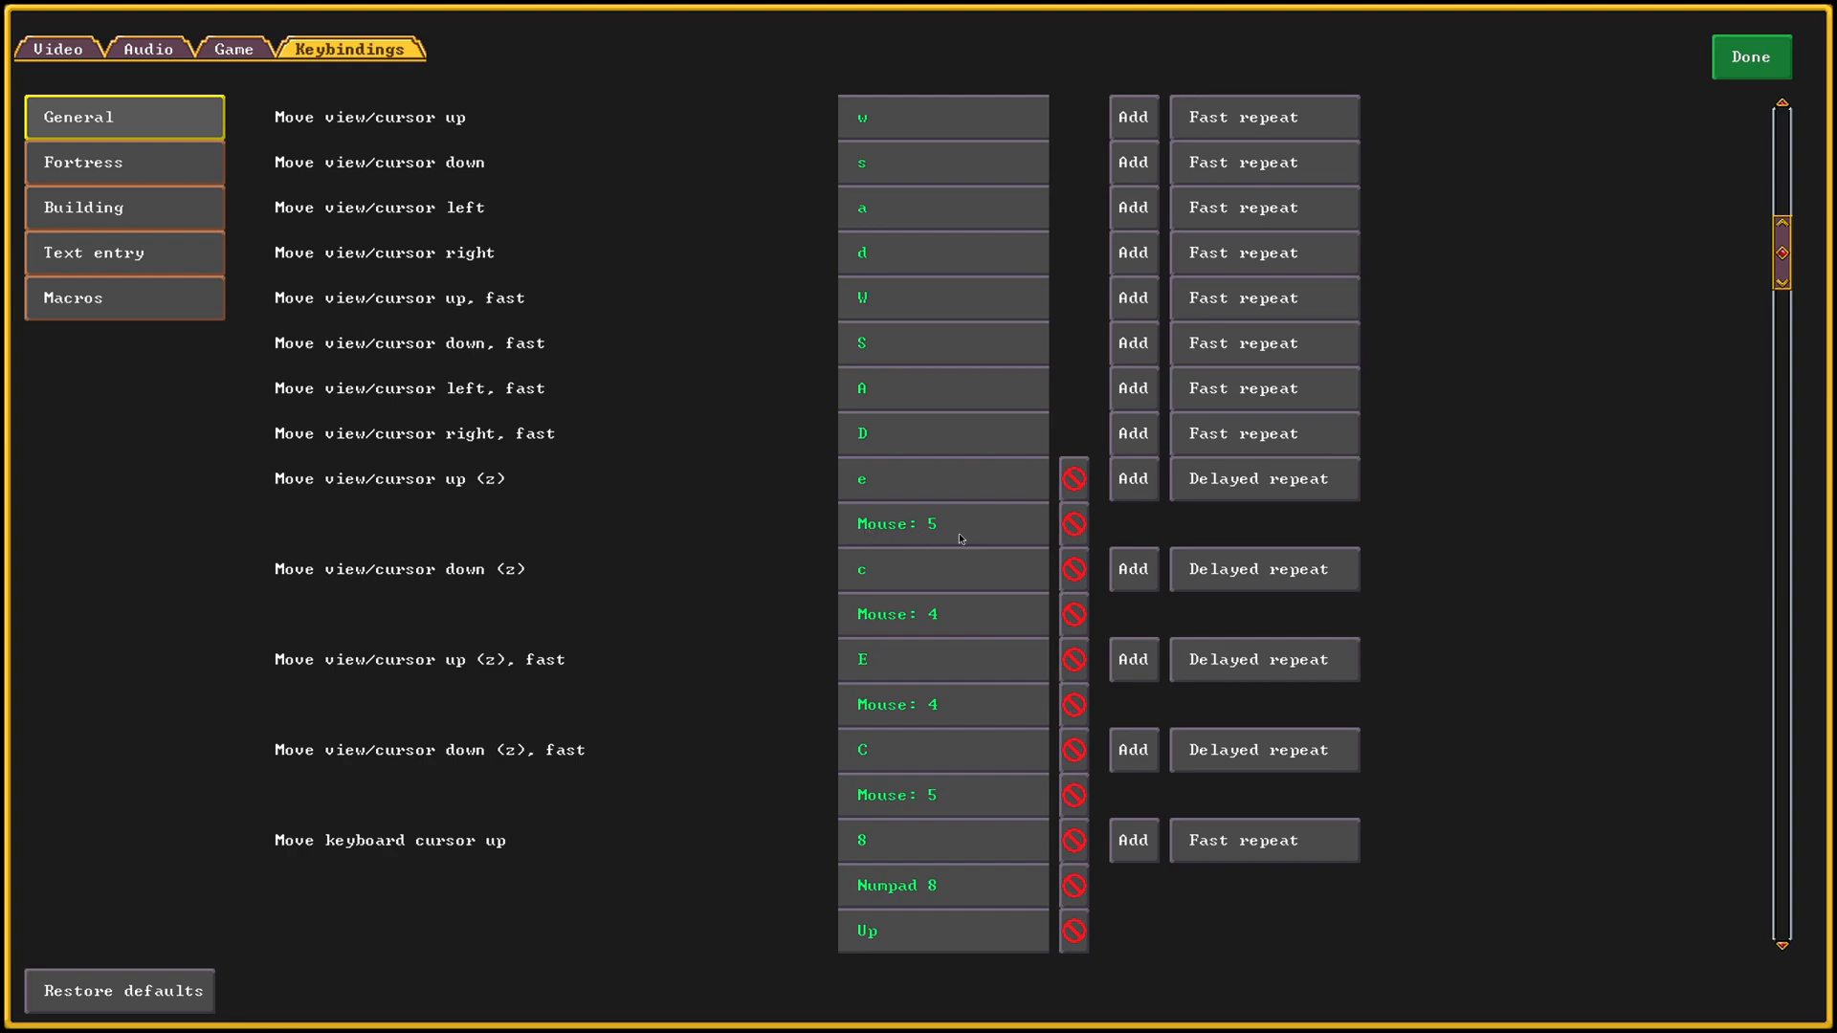
pyautogui.moveTo(838, 533)
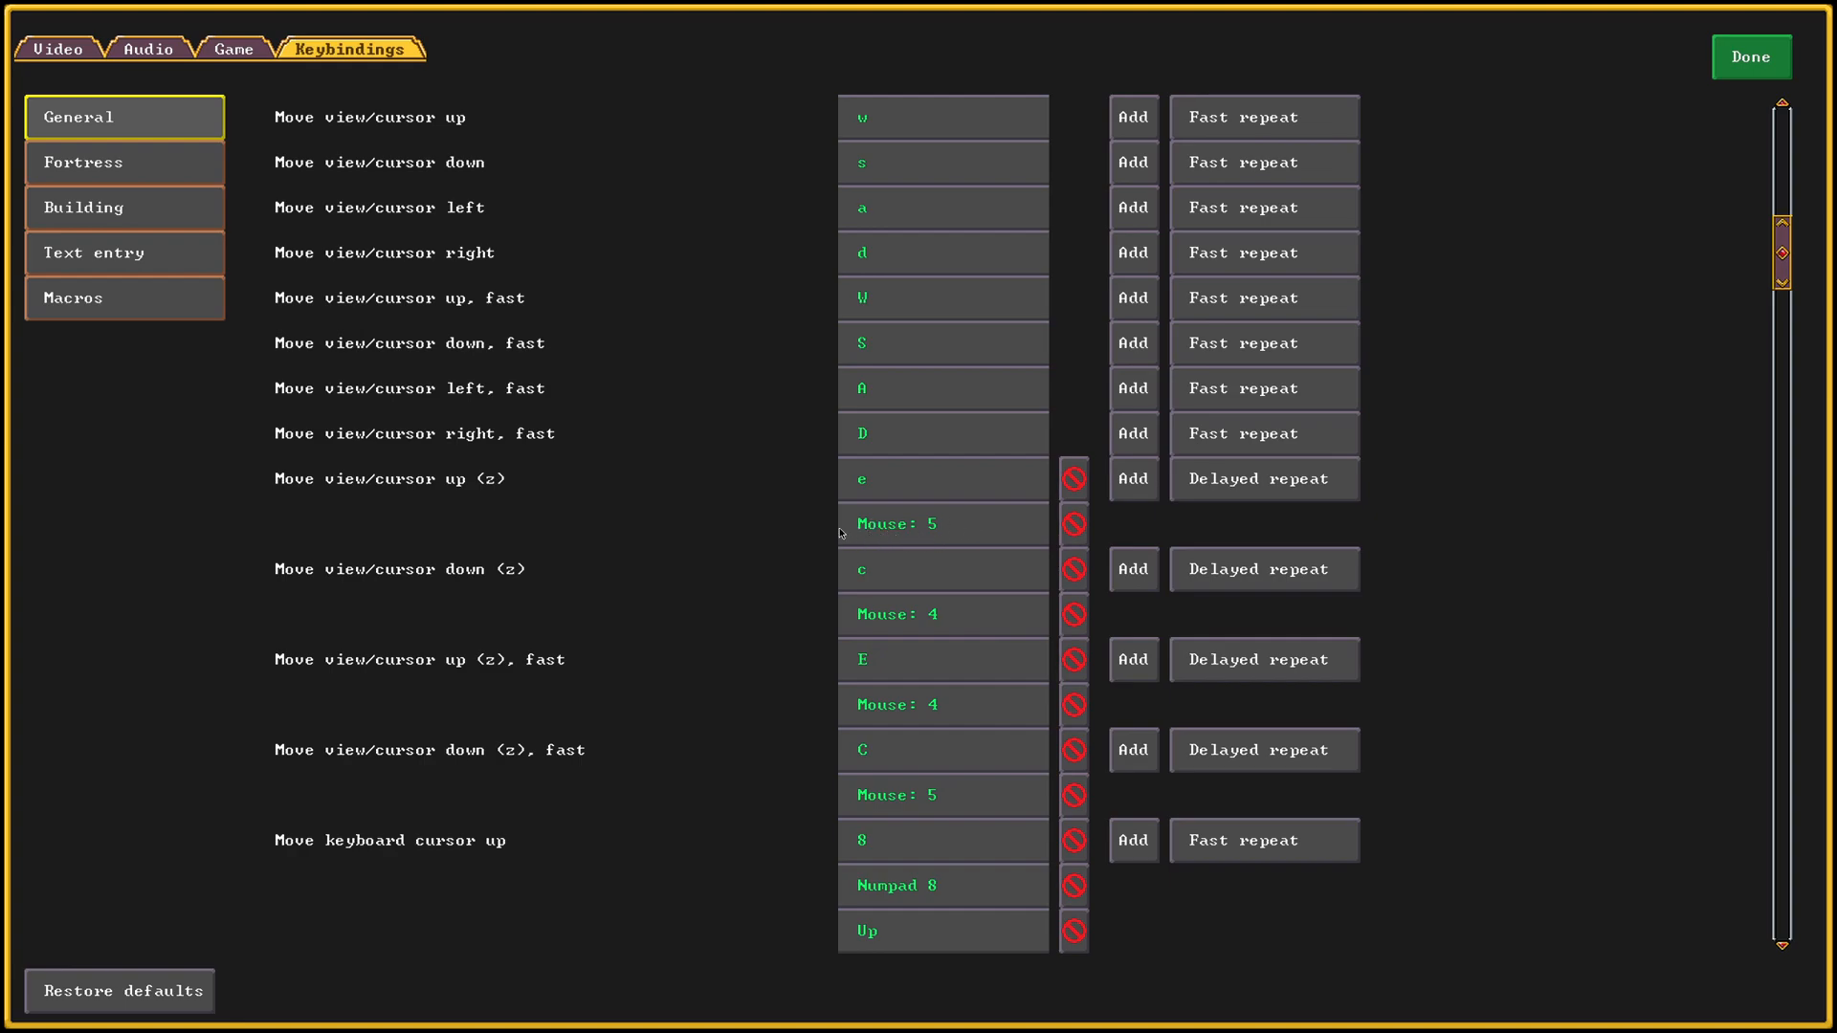
pyautogui.moveTo(336, 578)
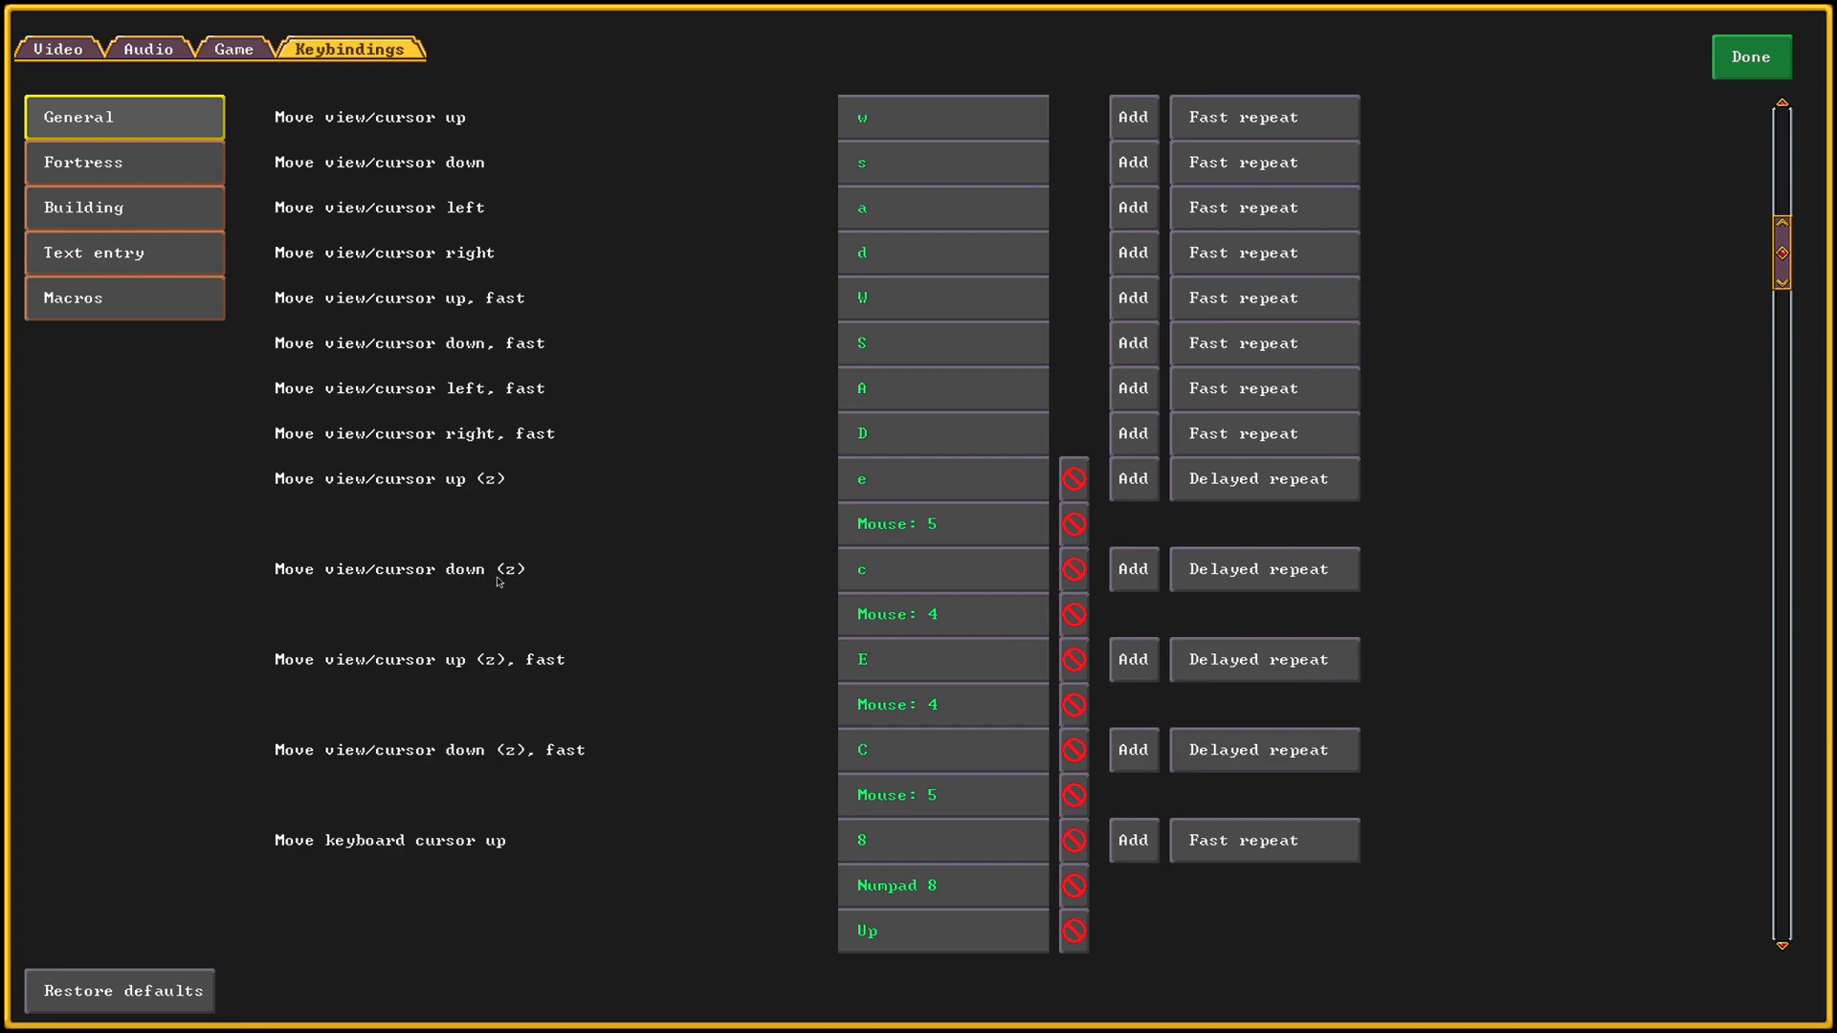
pyautogui.moveTo(881, 629)
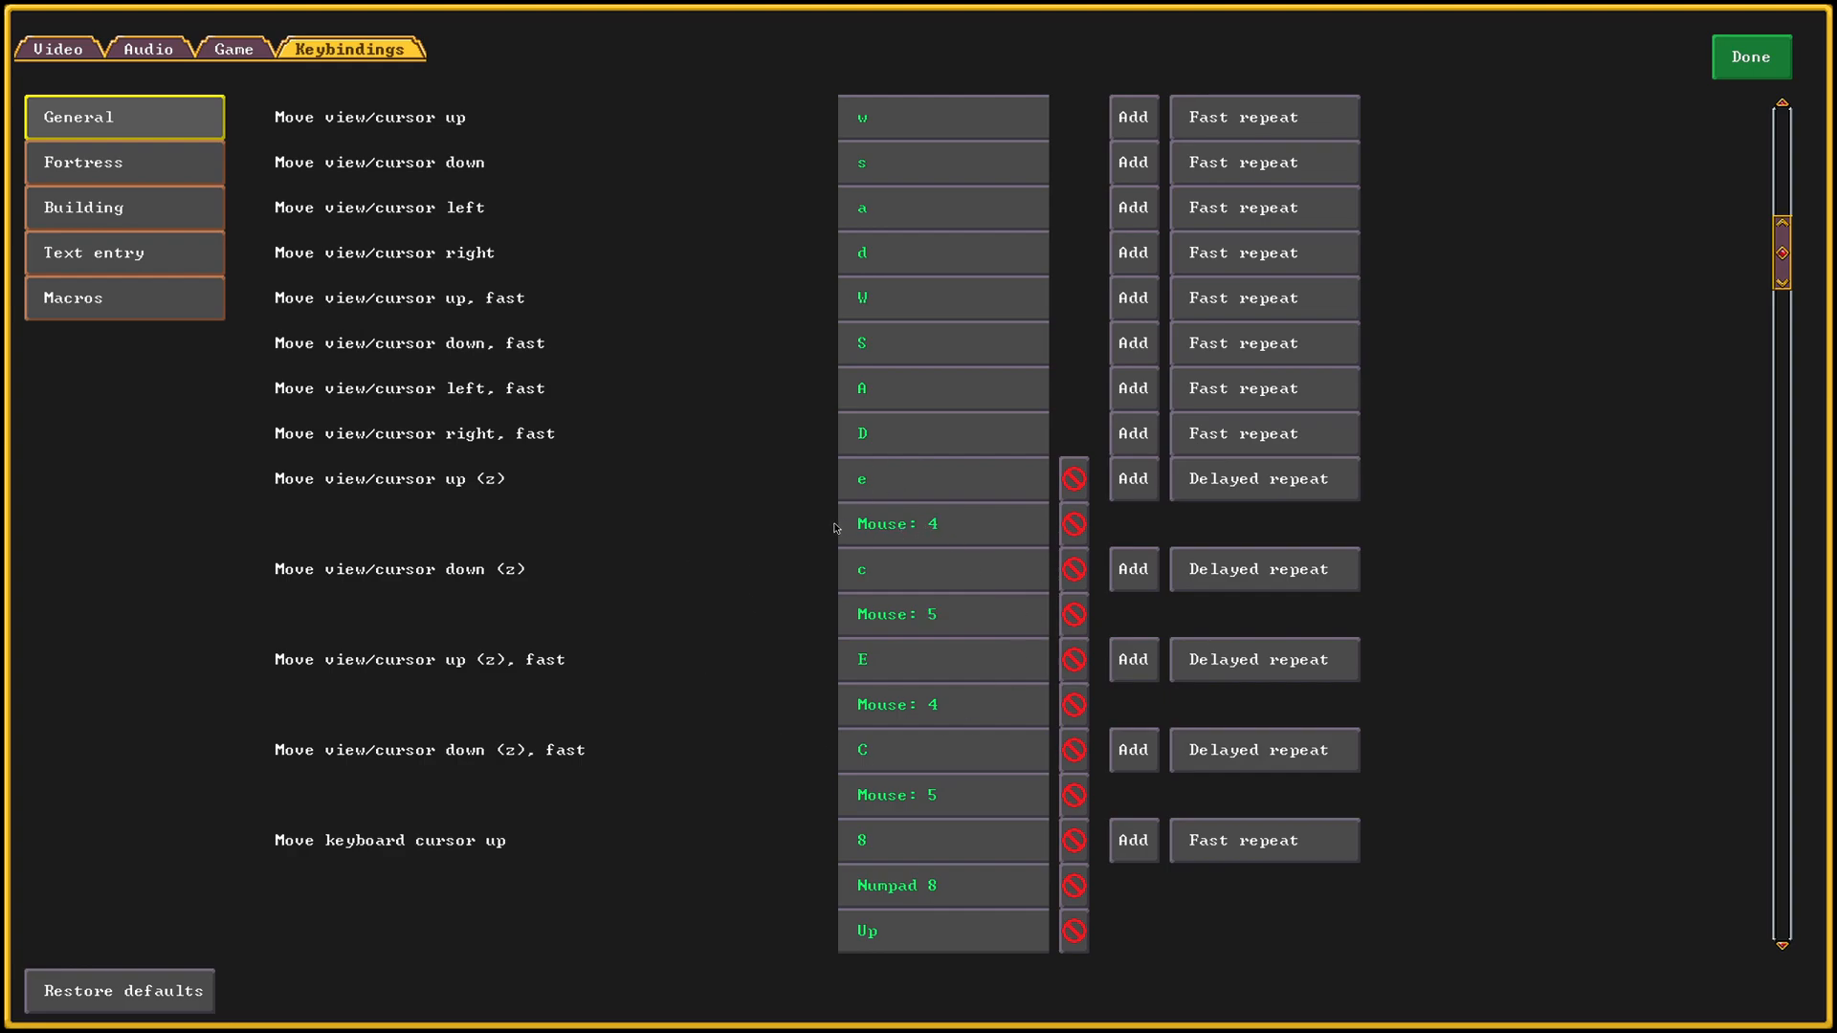
pyautogui.moveTo(801, 532)
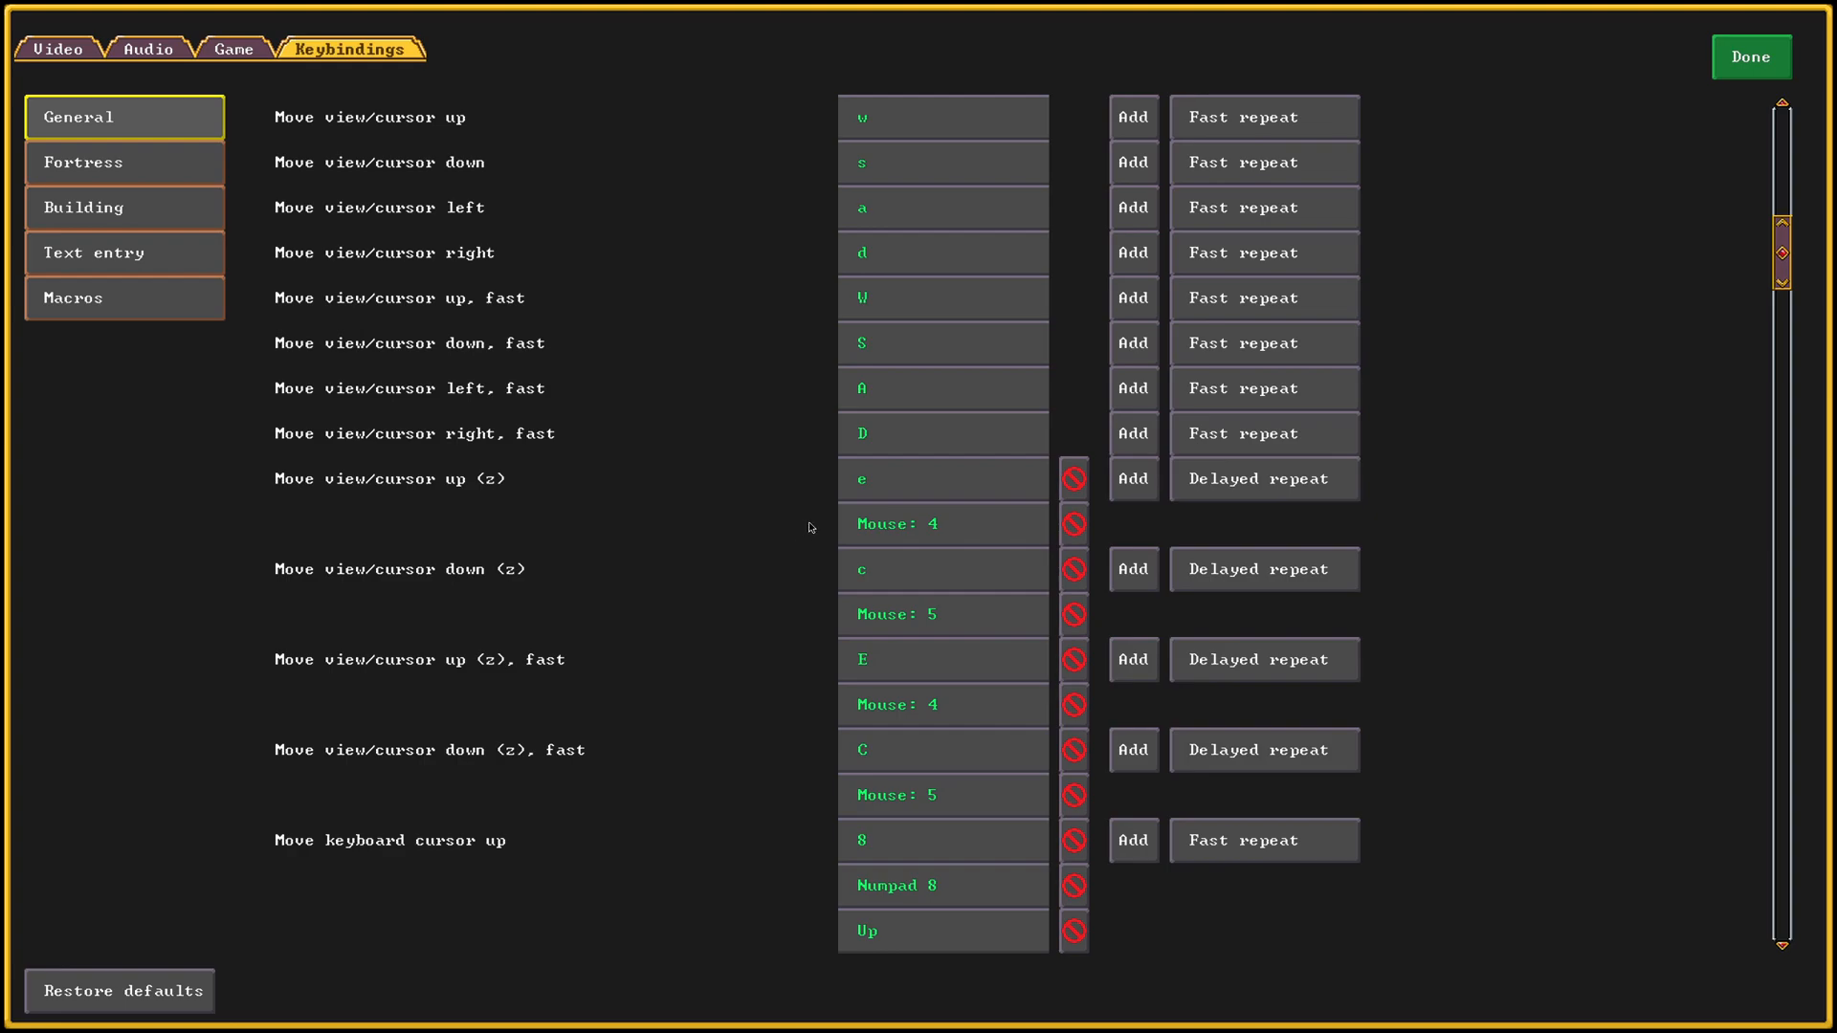
pyautogui.moveTo(824, 522)
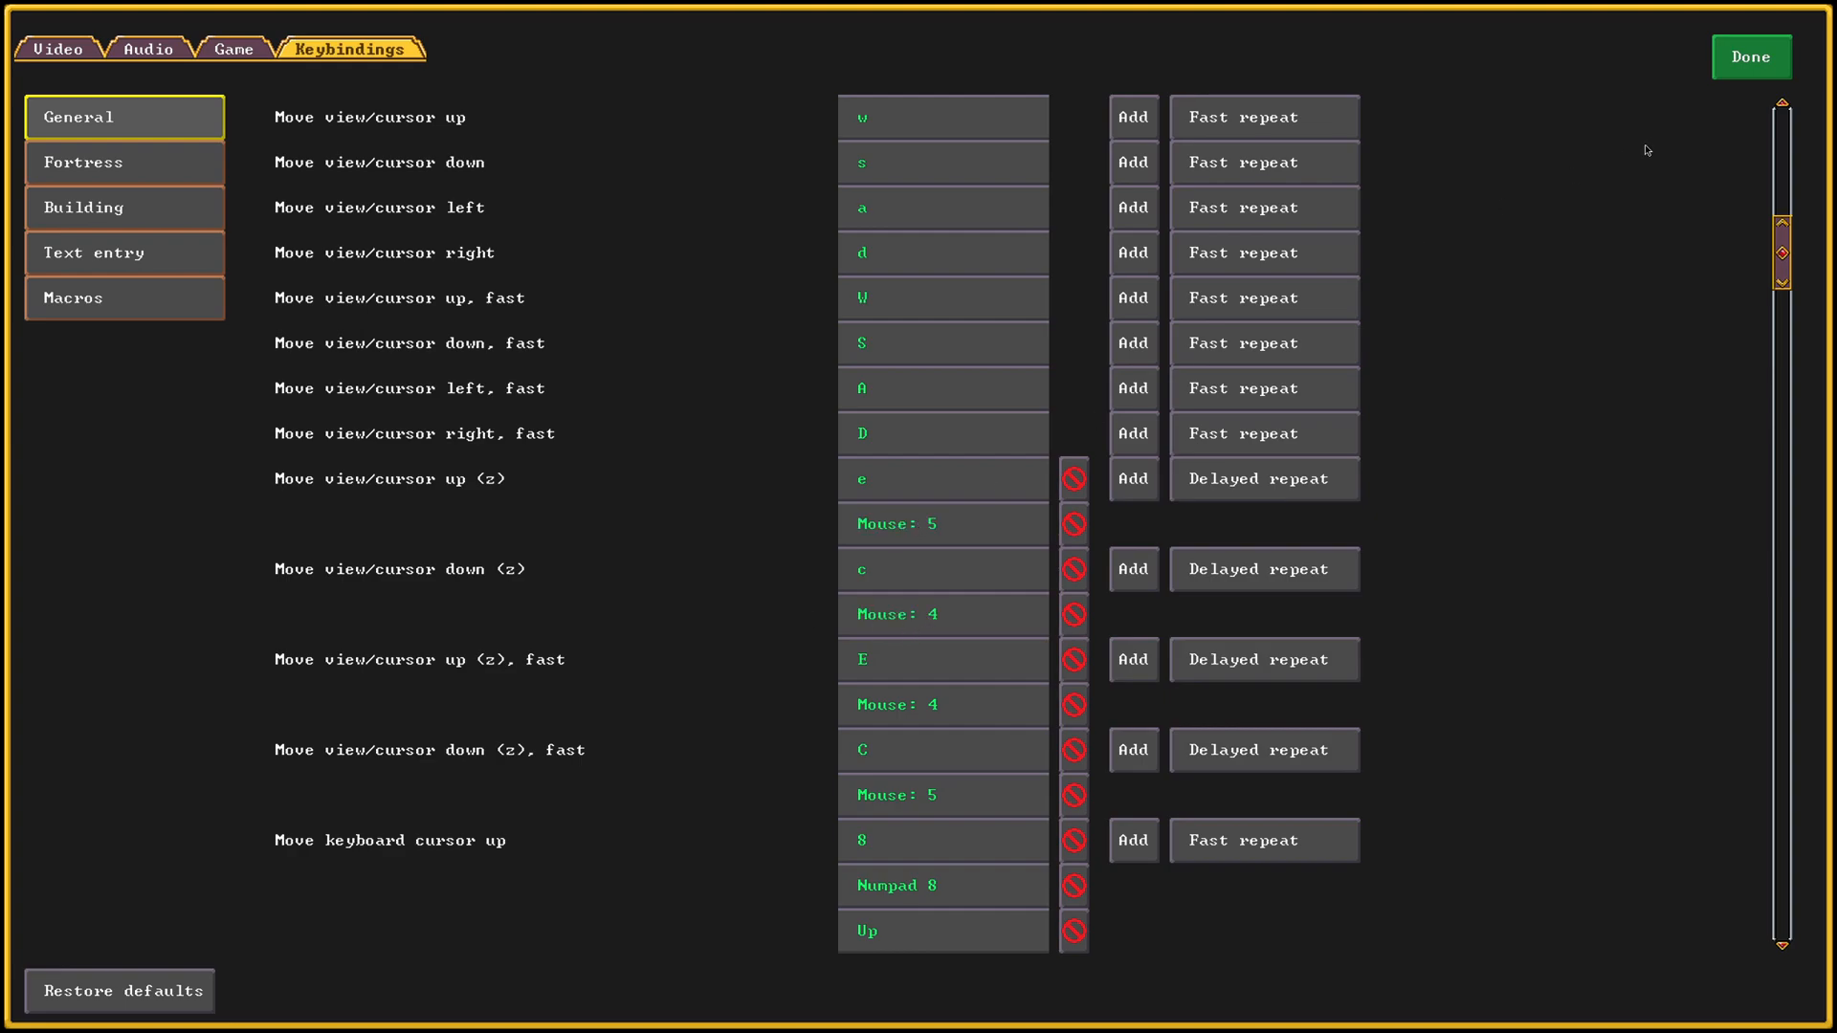
pyautogui.click(1750, 56)
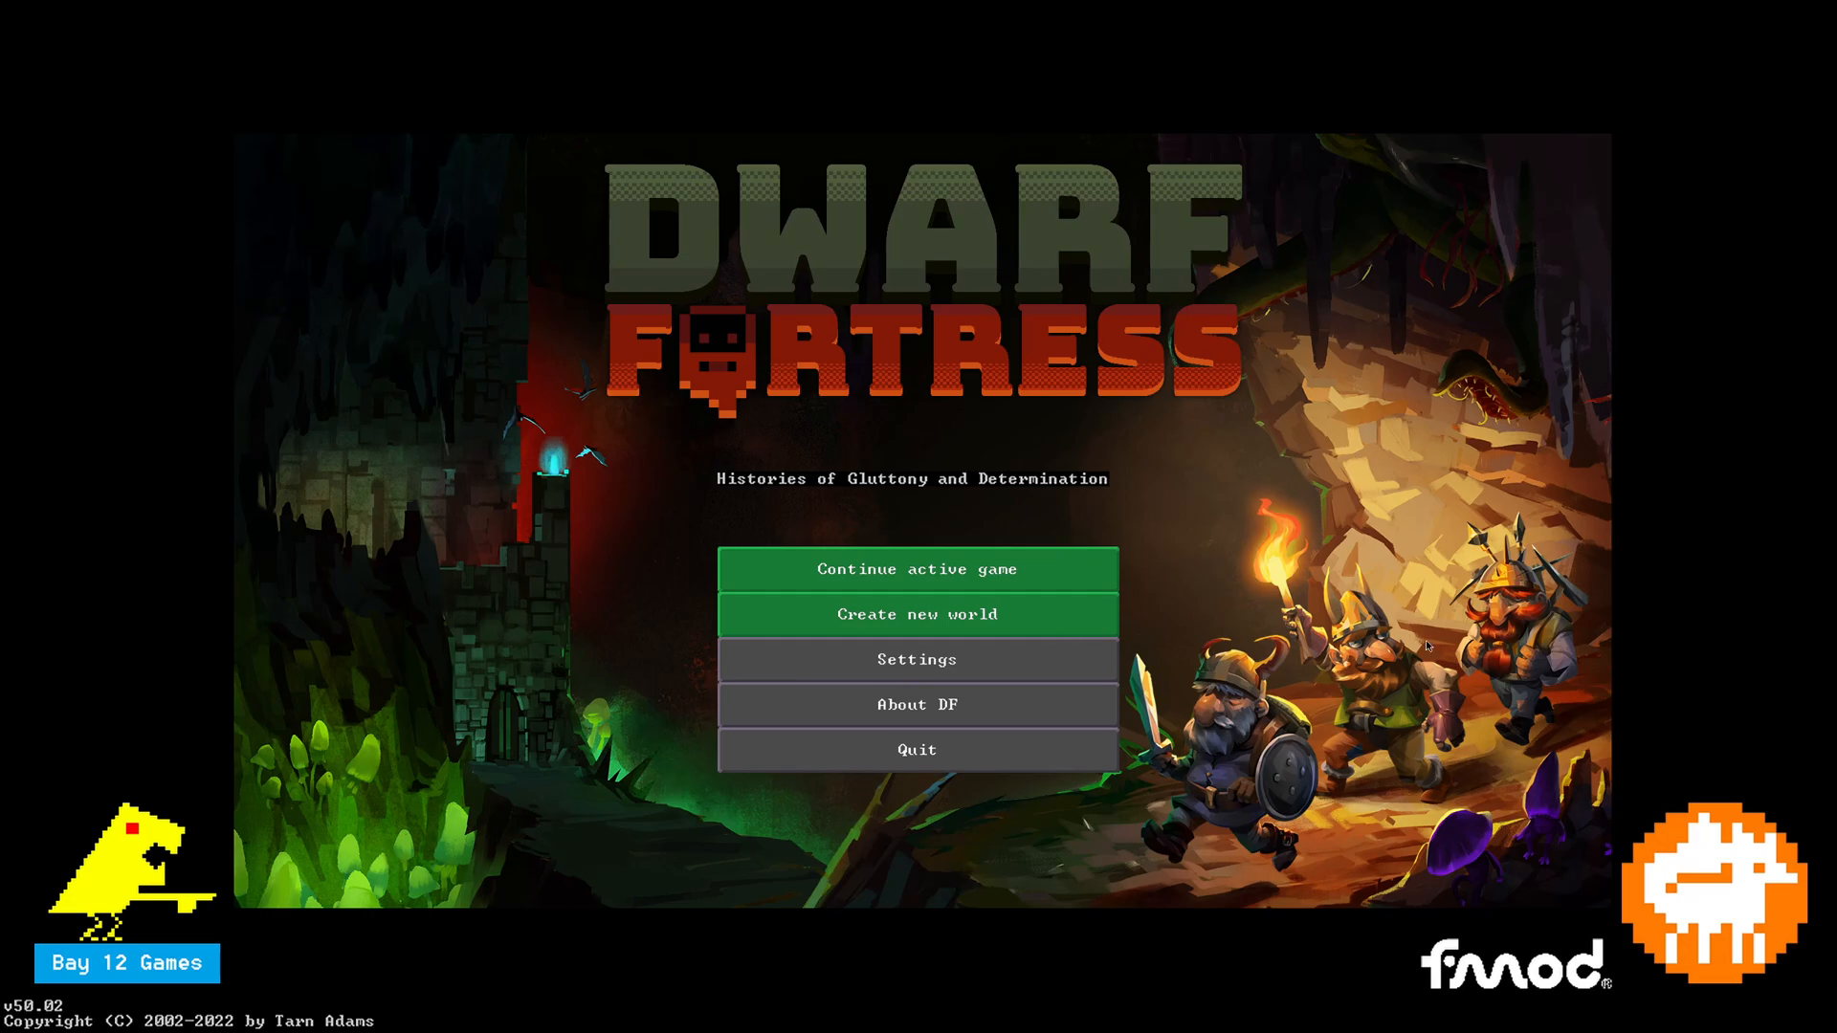